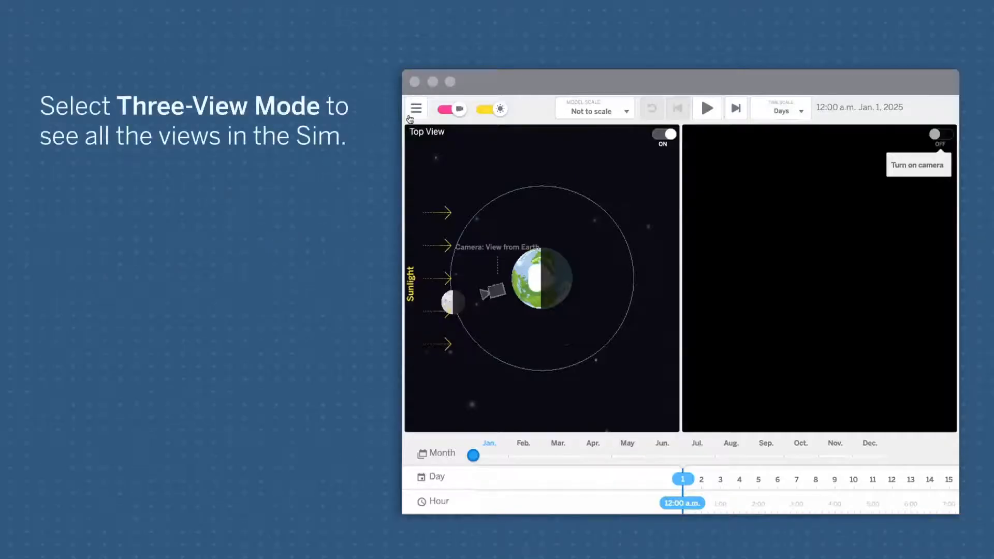
# Step: Switch the sim to Three-View mode from the Modes menu
pyautogui.click(416, 107)
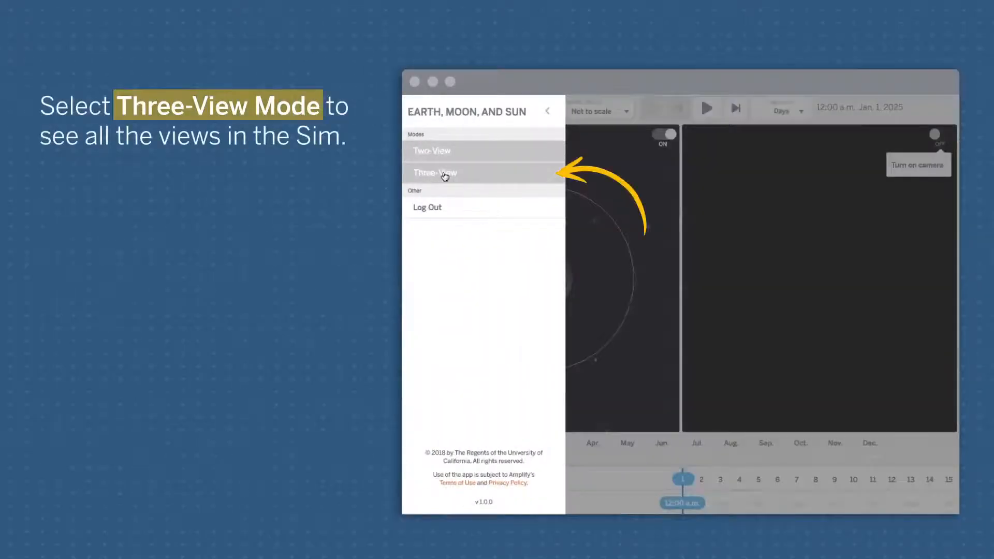
pyautogui.click(435, 173)
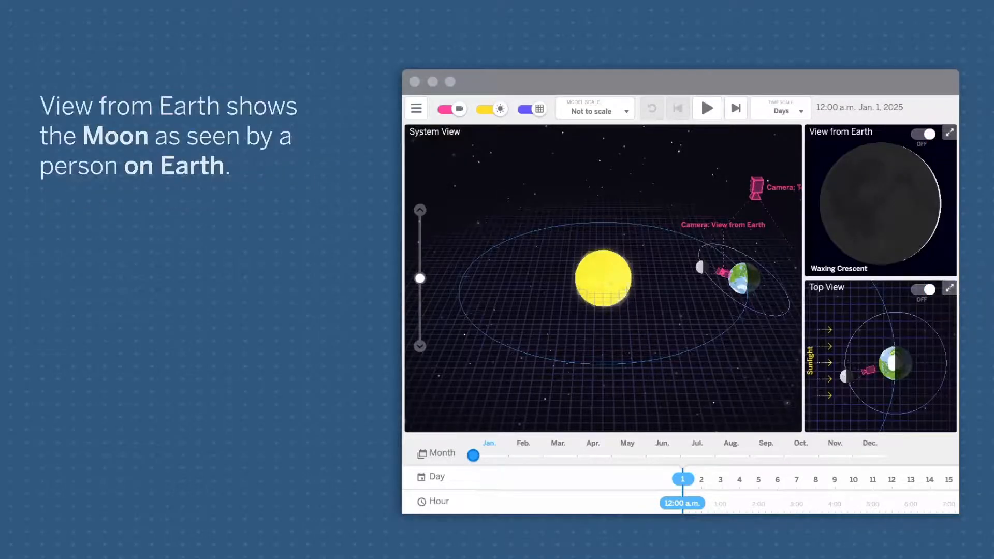
pyautogui.click(950, 133)
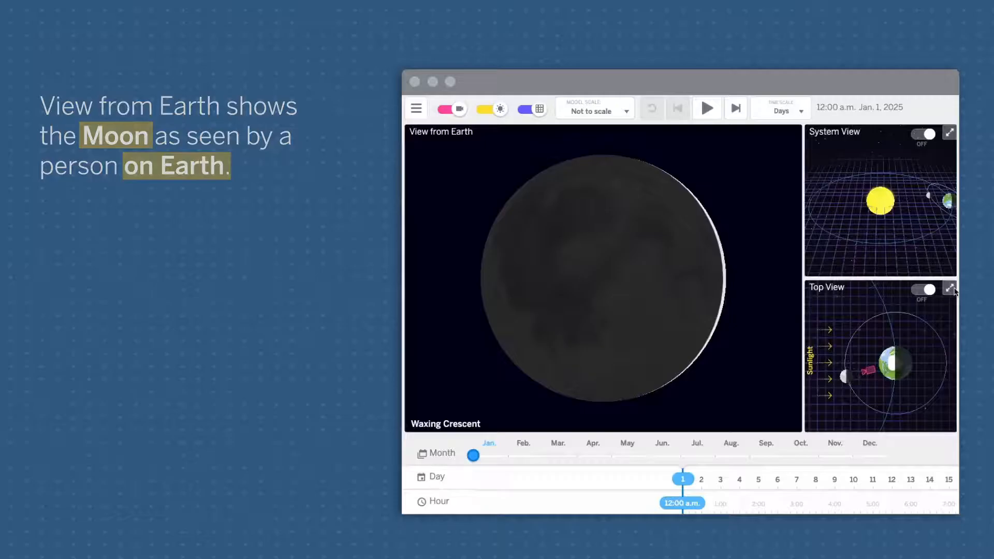
pyautogui.click(950, 289)
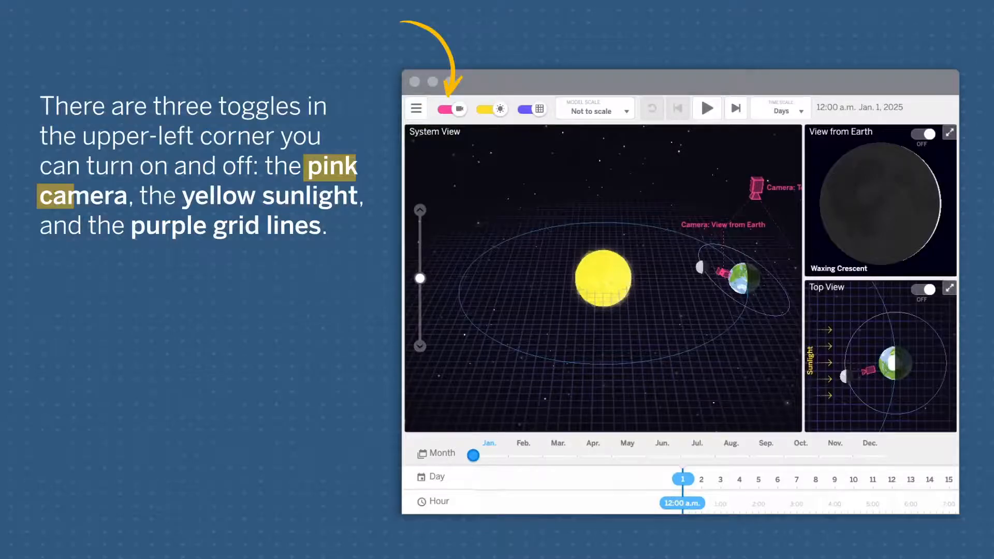
pyautogui.click(459, 108)
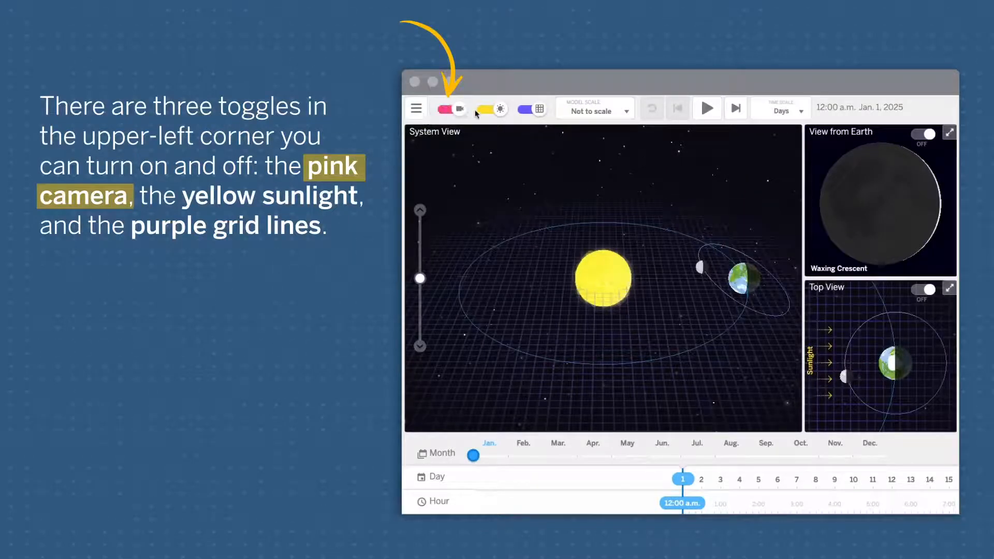
pyautogui.click(491, 108)
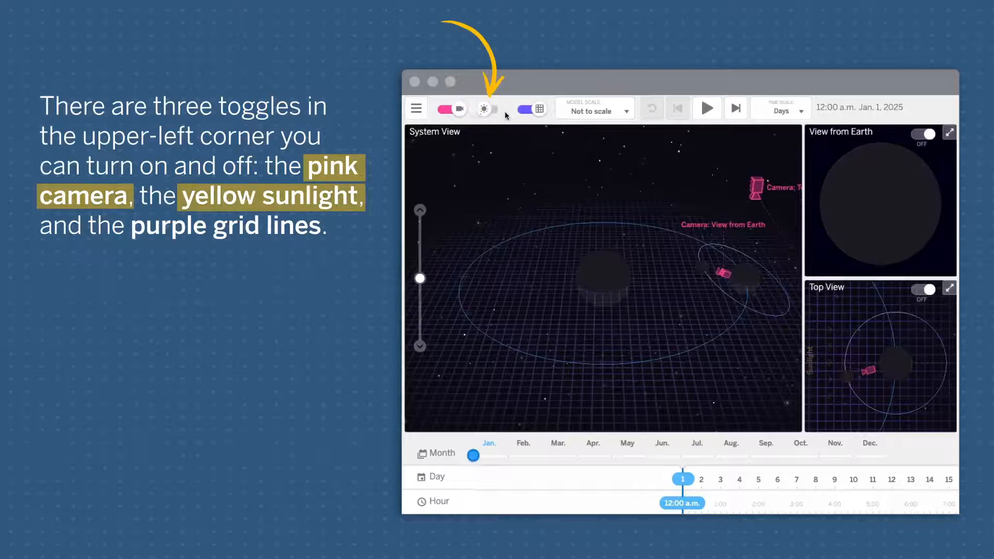
pyautogui.click(485, 109)
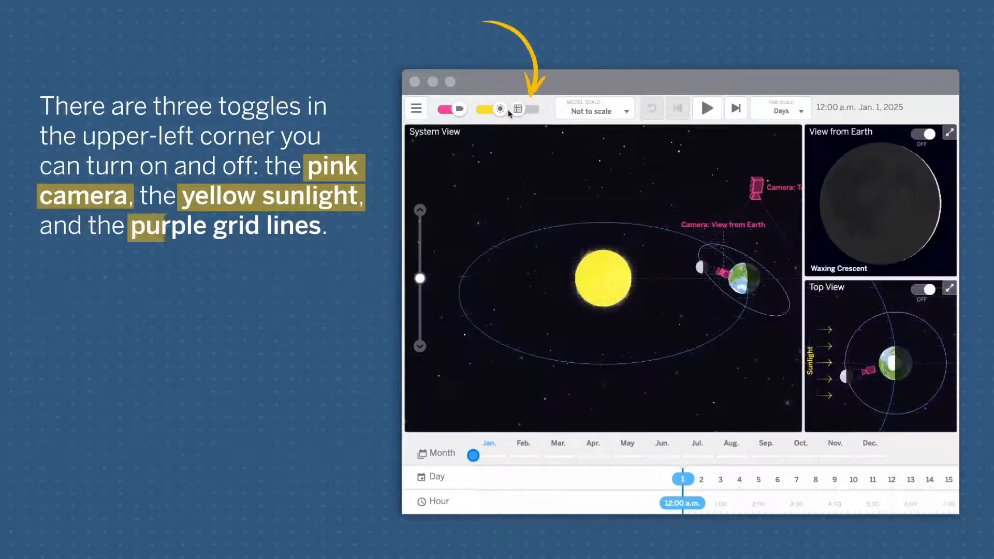
pyautogui.click(530, 109)
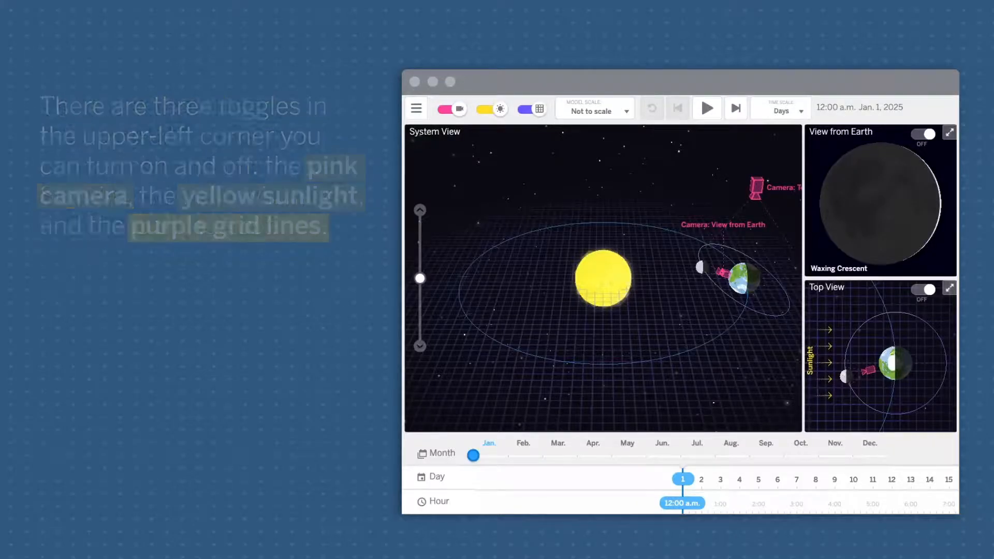
# Step: Run time at a Months time scale, then slow it to Days around Jul. 17, 2025
pyautogui.click(781, 108)
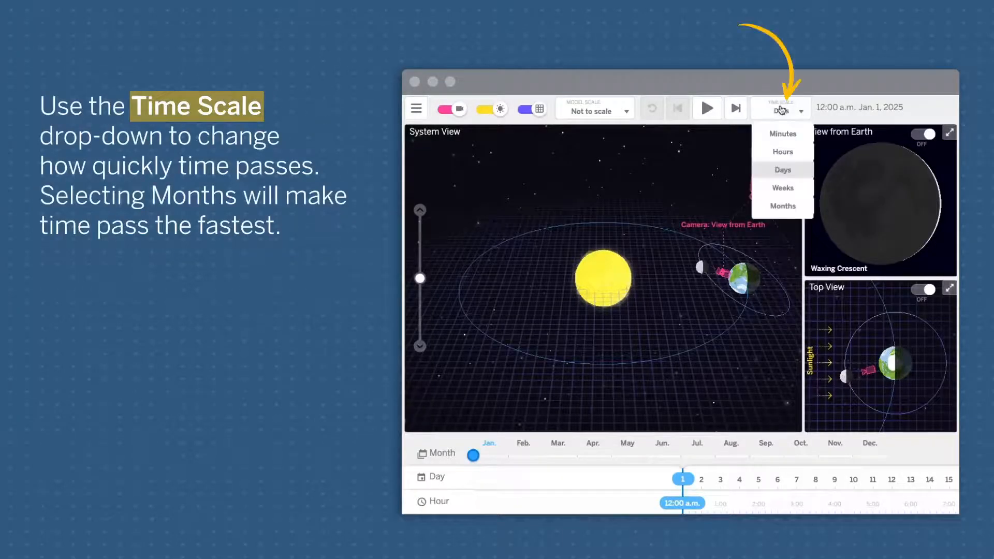
pyautogui.click(783, 206)
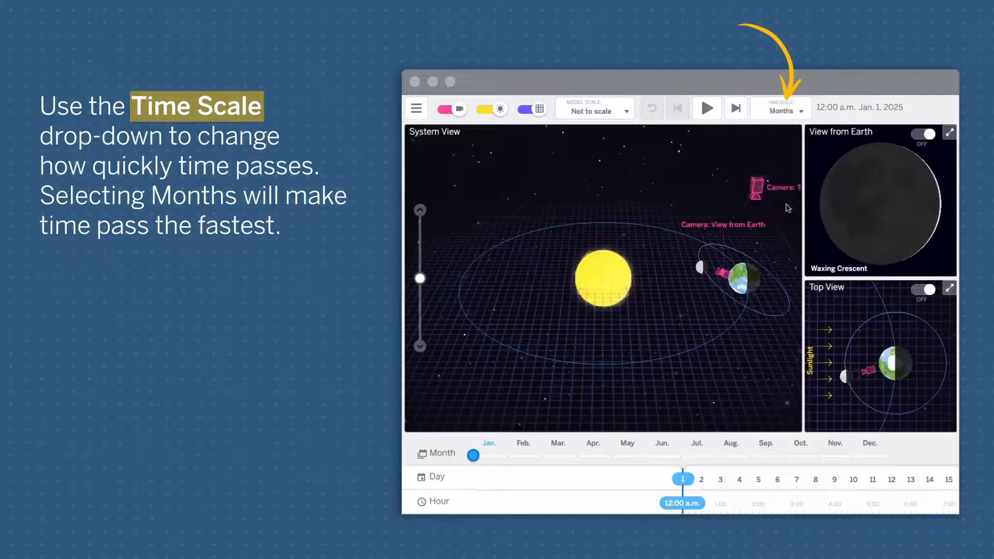
pyautogui.click(706, 108)
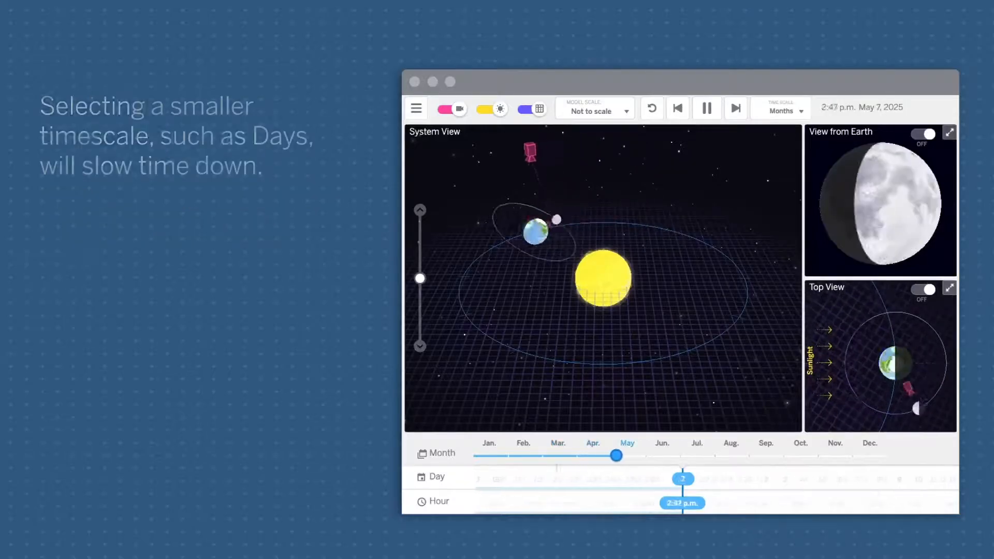
pyautogui.click(781, 107)
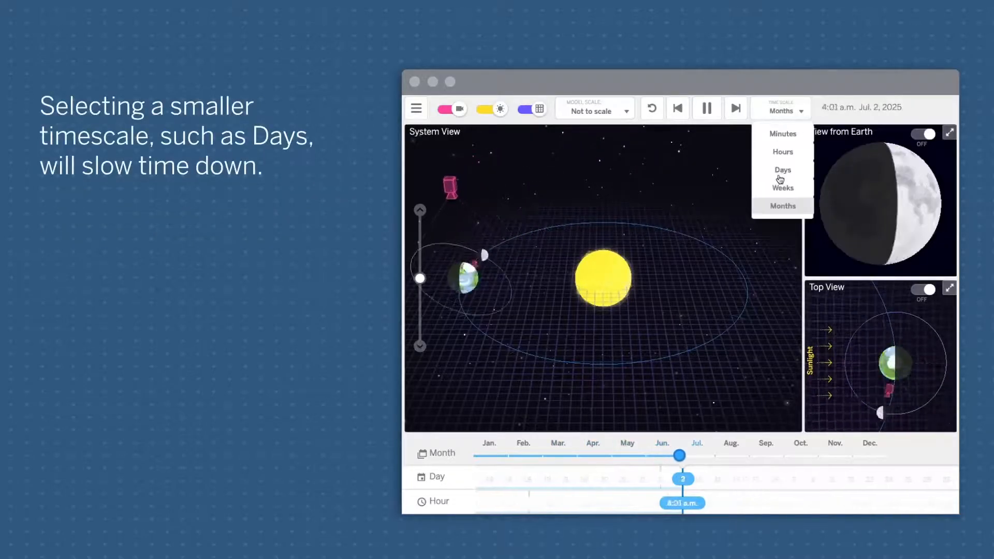
pyautogui.click(783, 170)
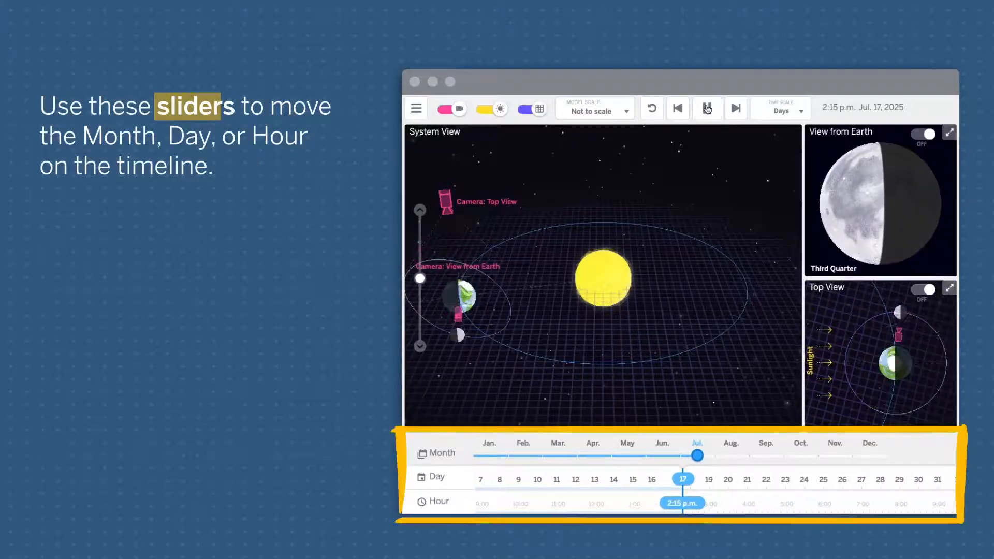
# Step: Pause time and slide the date back to early July, around Jul. 6, 2025
pyautogui.click(706, 108)
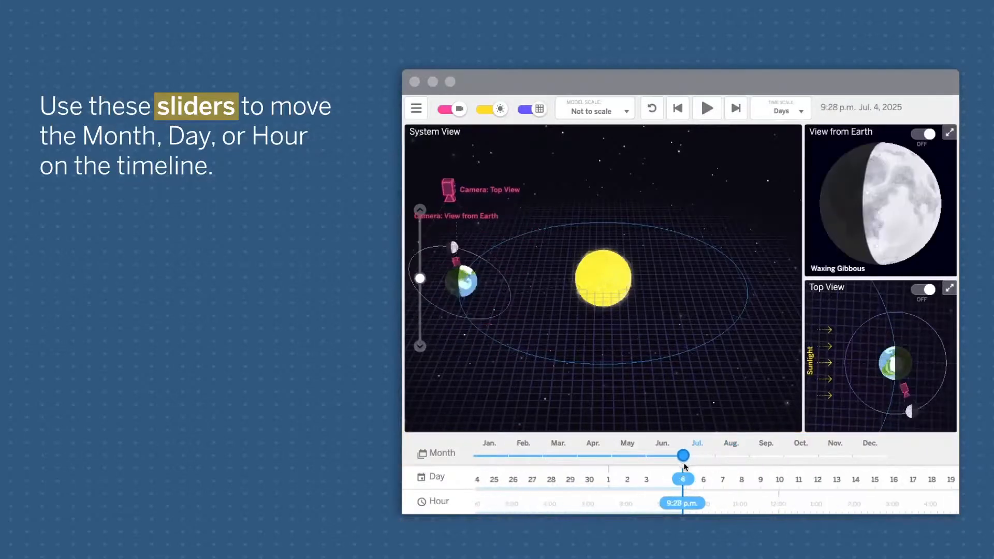
pyautogui.moveTo(683, 456); pyautogui.dragTo(679, 456)
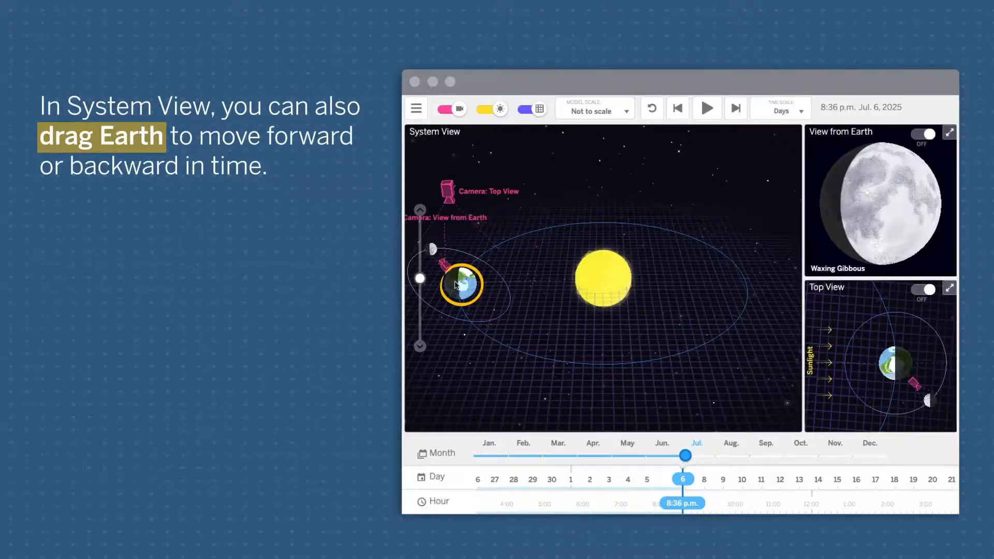
# Step: Drag Earth along its orbit in System View to reach Feb. 19, 2025
pyautogui.moveTo(461, 284); pyautogui.dragTo(573, 222)
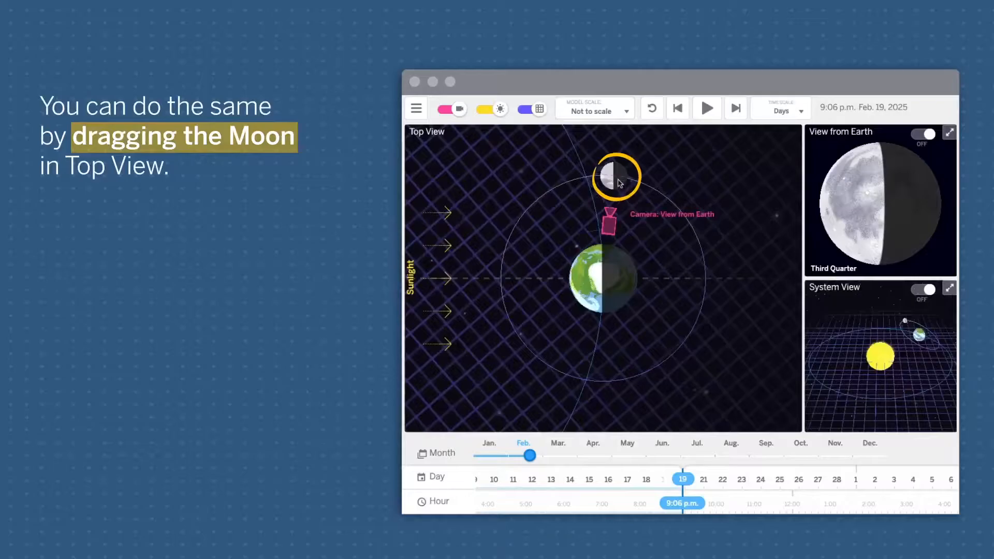
# Step: Drag the Moon around Earth back to Feb. 11, then forward to Feb. 16, 2025
pyautogui.moveTo(616, 175); pyautogui.dragTo(697, 320)
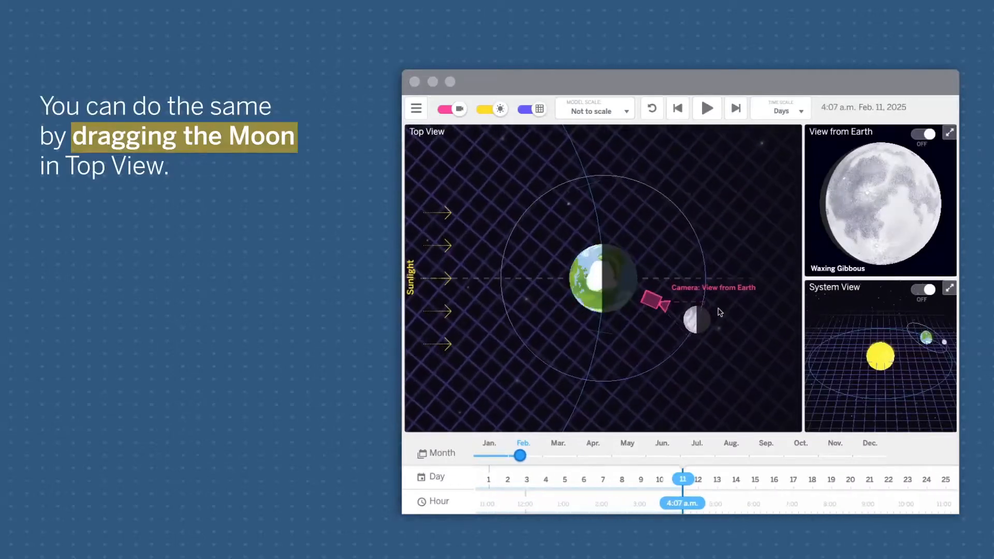
pyautogui.moveTo(694, 320); pyautogui.dragTo(676, 203)
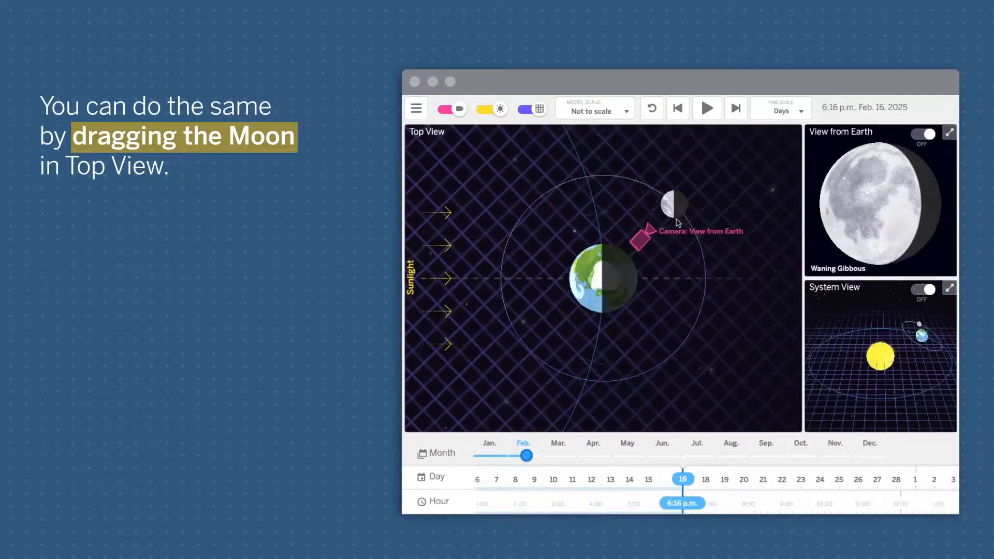